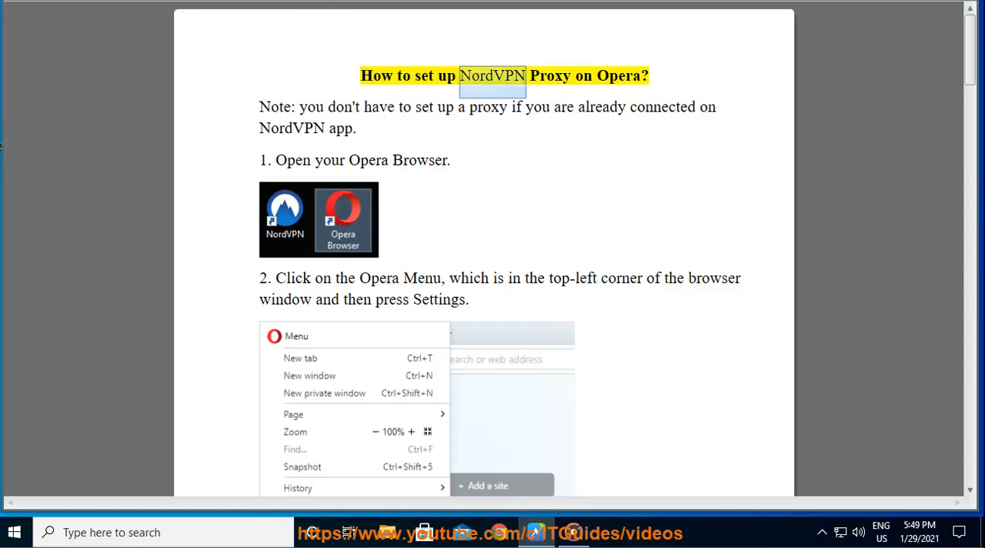
# Step: Bring up Opera's Settings tab, clear the VPN search and filter settings for 'proxy'
pyautogui.doubleClick(618, 75)
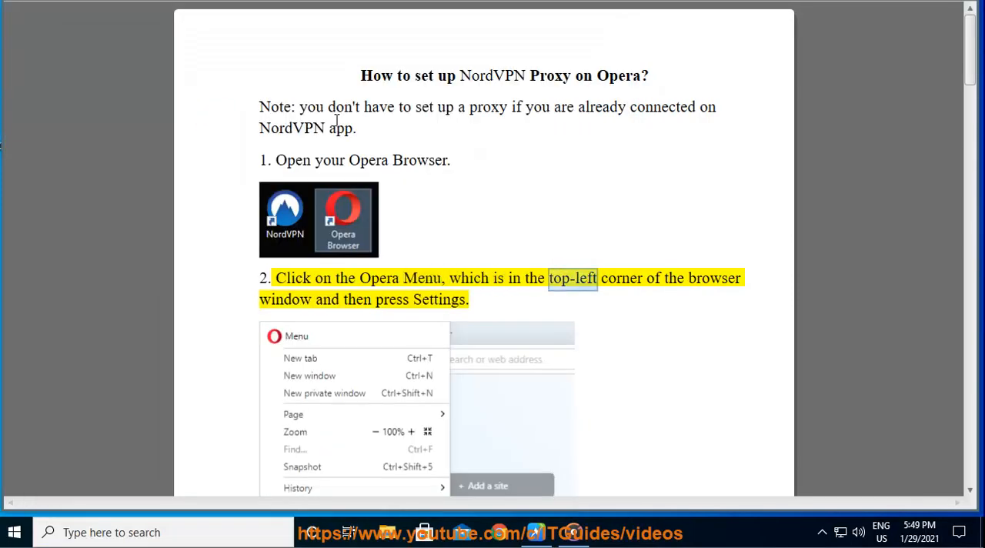
pyautogui.doubleClick(391, 299)
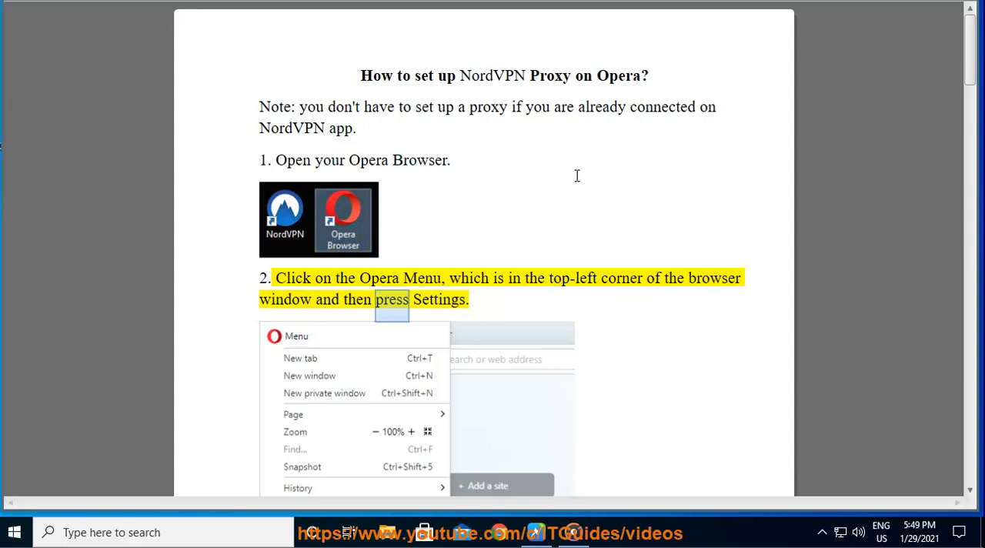
pyautogui.scroll(-3)
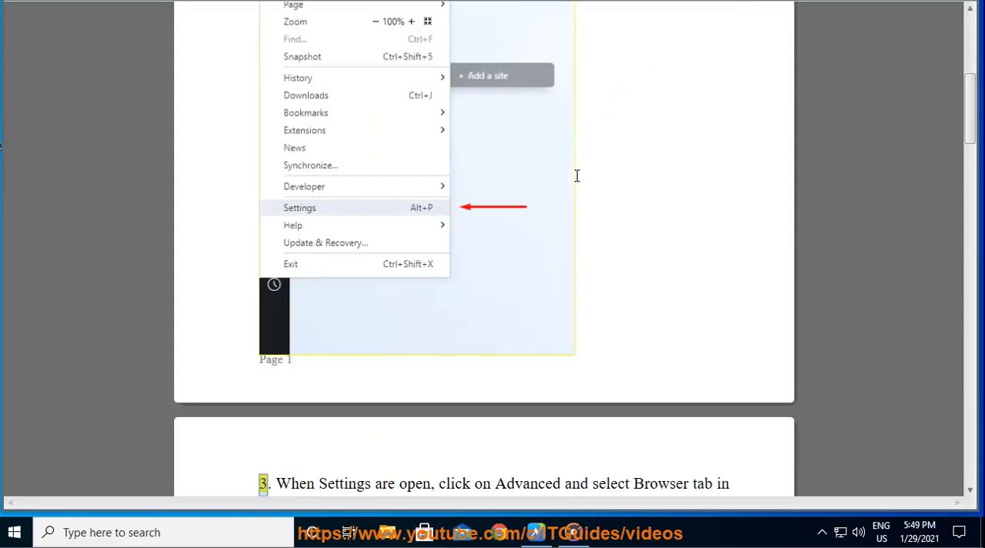
pyautogui.click(299, 207)
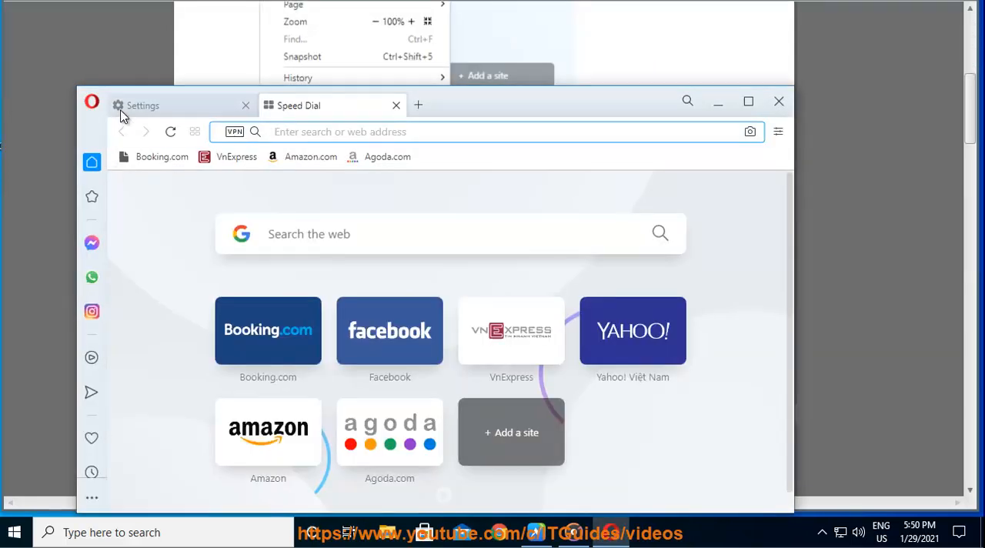
pyautogui.click(143, 105)
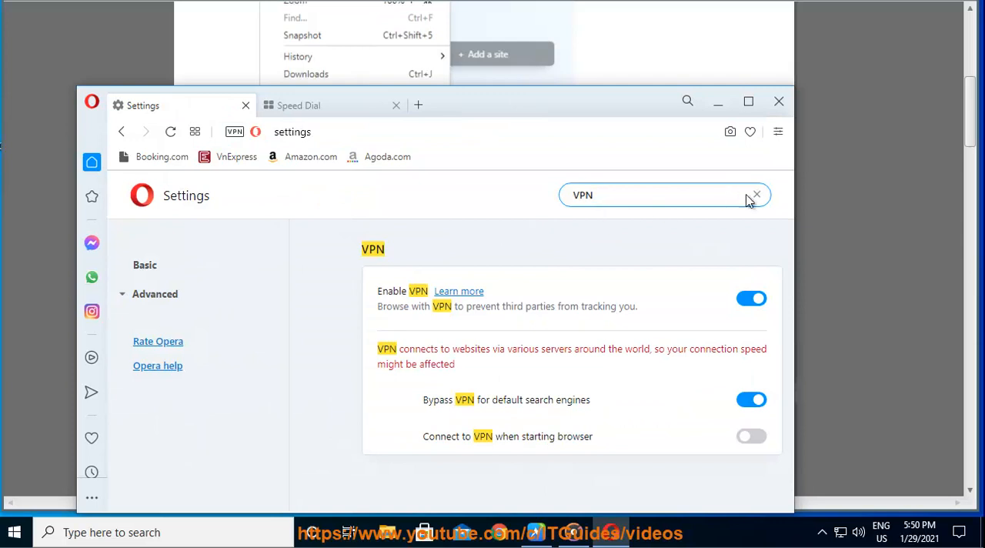
pyautogui.click(757, 195)
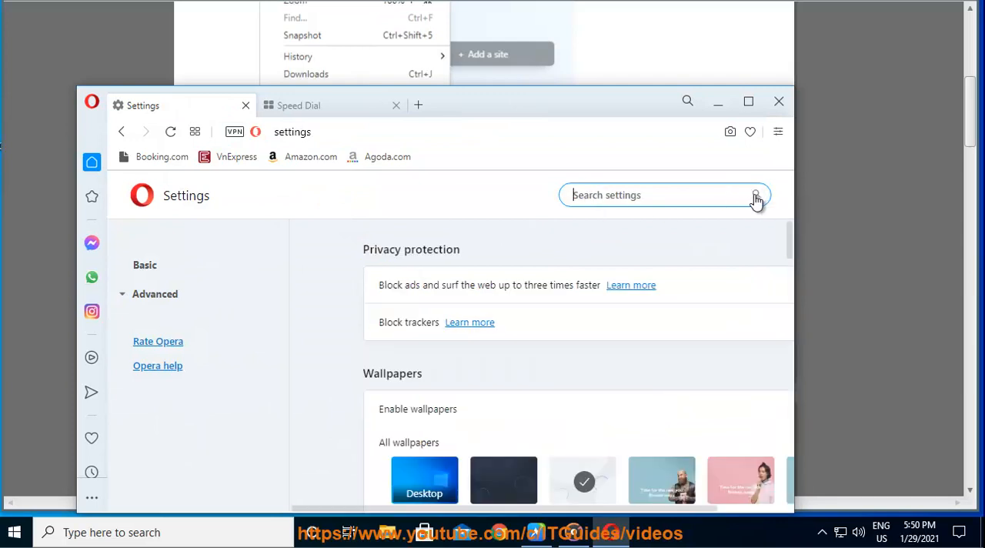
pyautogui.write('PROX')
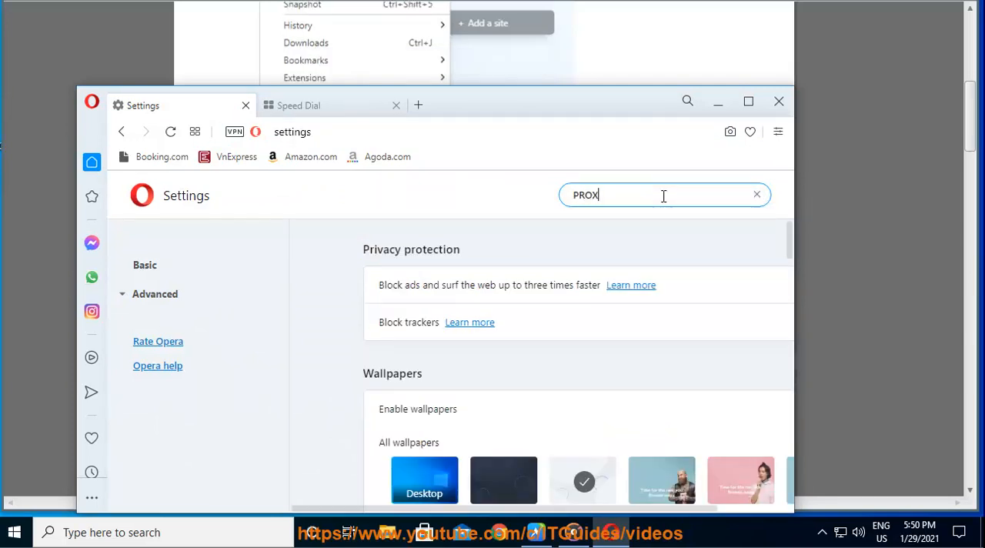
pyautogui.write('Y')
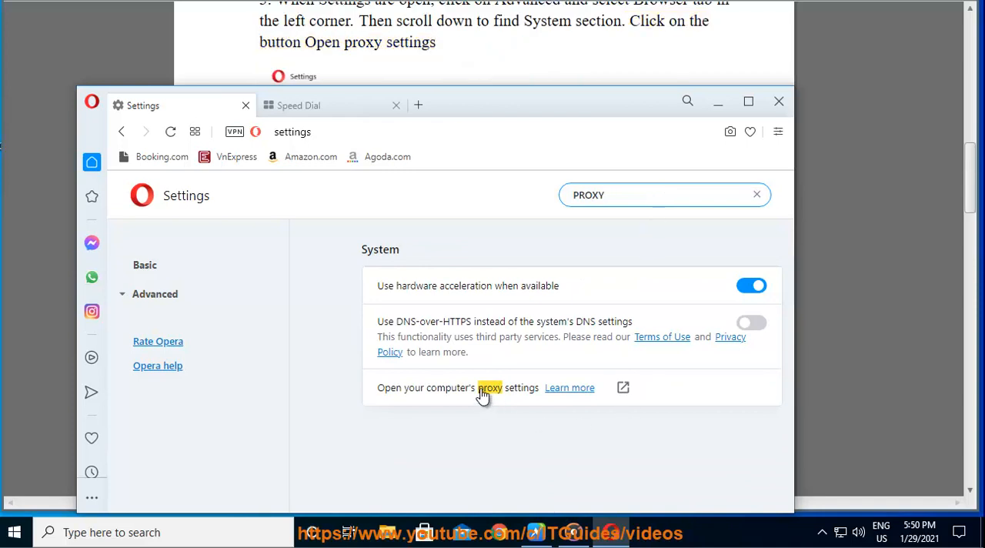
# Step: Review the Windows Proxy page's manual proxy setup, still off, and return to the guide
pyautogui.click(623, 387)
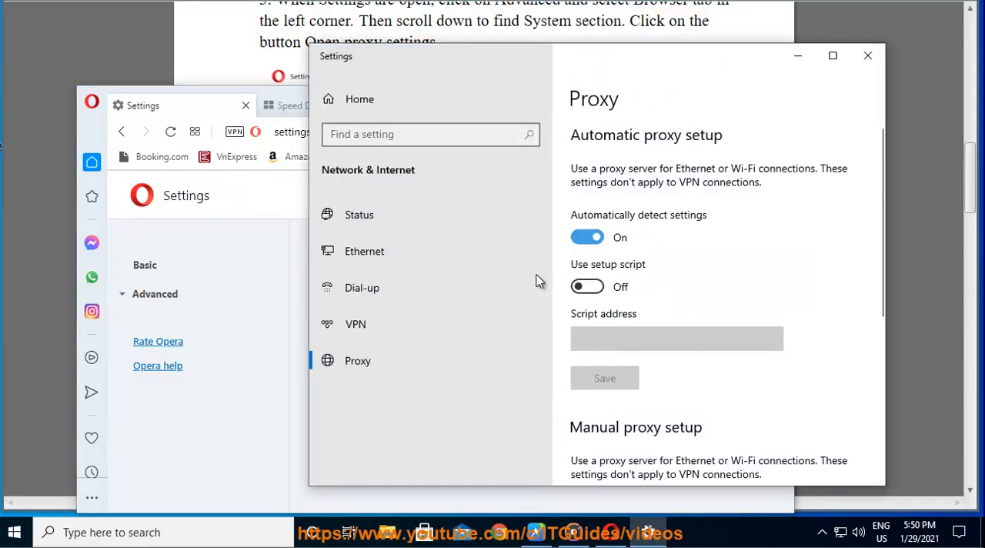
pyautogui.scroll(-3)
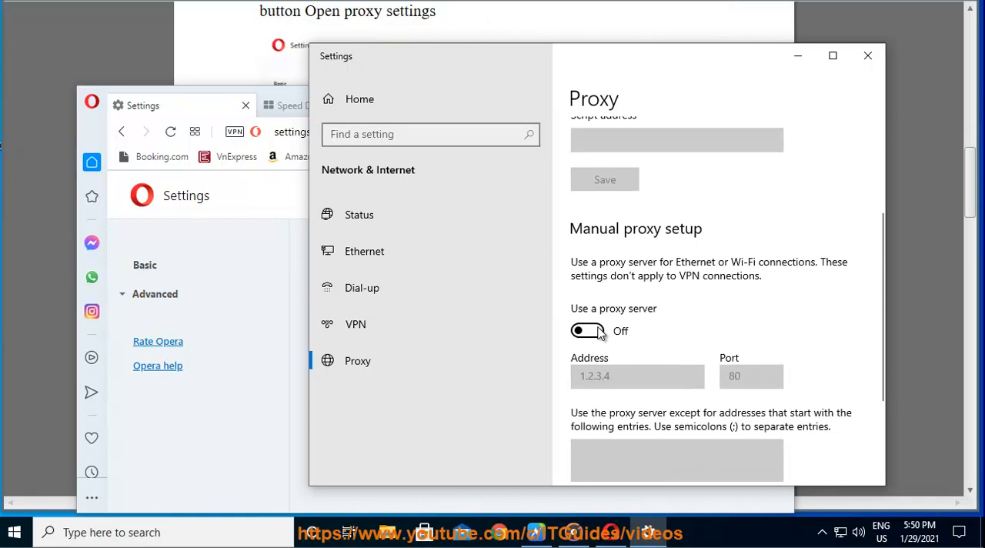
pyautogui.scroll(-3)
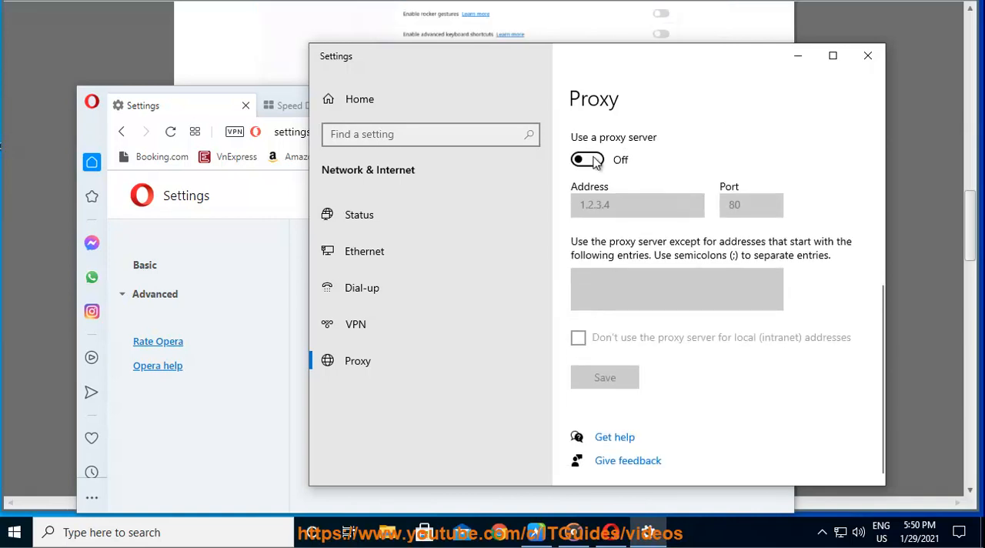
pyautogui.click(587, 160)
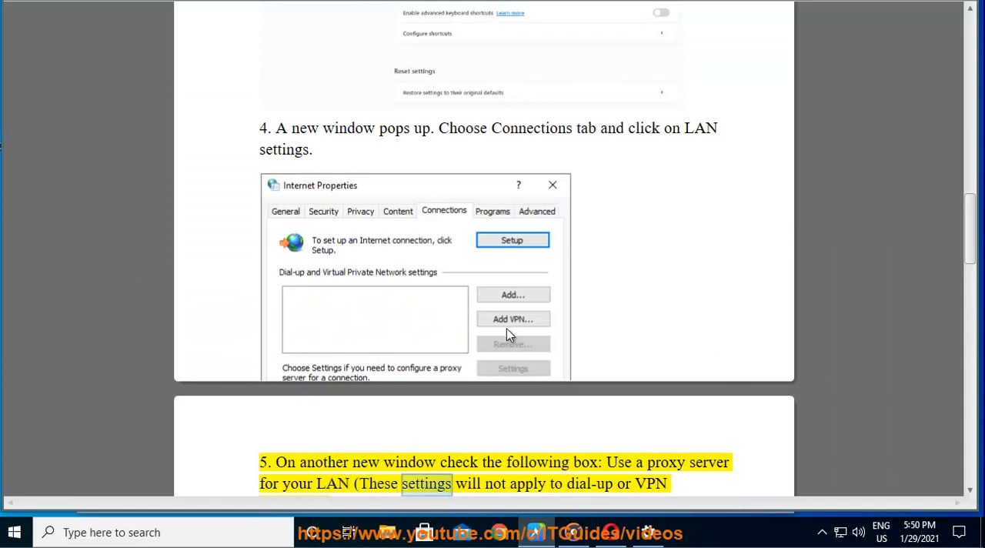
pyautogui.scroll(-3)
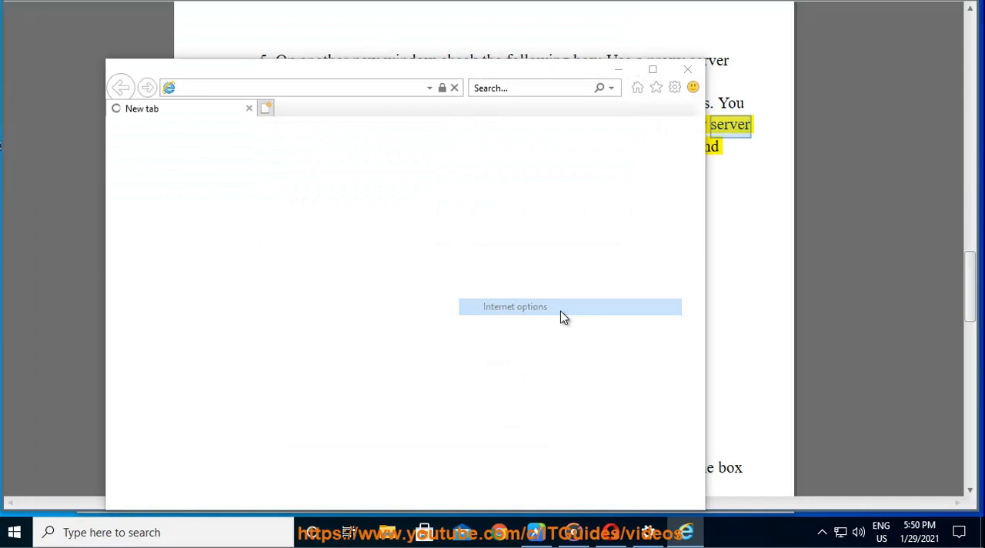
# Step: Enable a LAN proxy server using a NordVPN address (typed 4000.NORDVPN.COM) on port 80
pyautogui.click(515, 306)
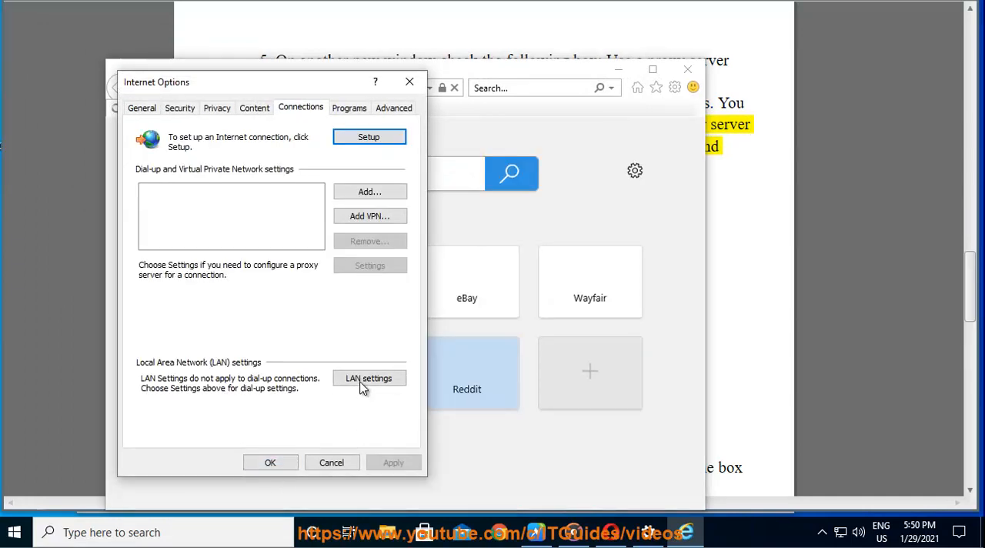
pyautogui.click(368, 378)
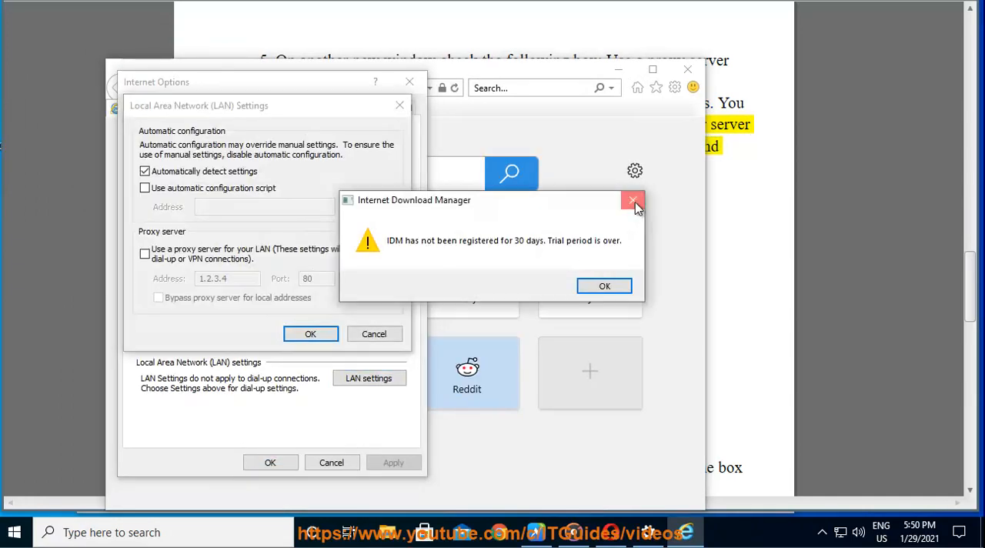
pyautogui.click(631, 202)
pyautogui.write('US2')
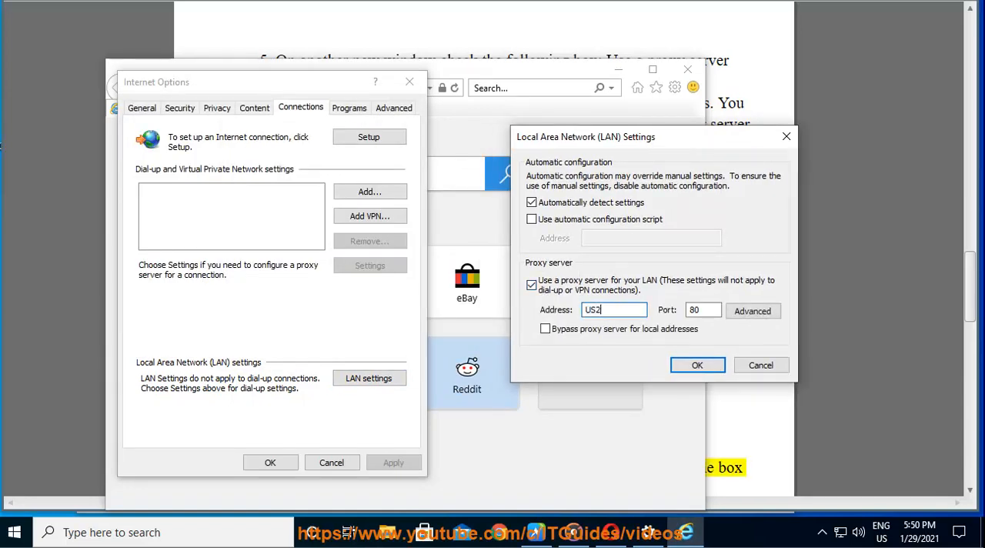
pyautogui.write('4000')
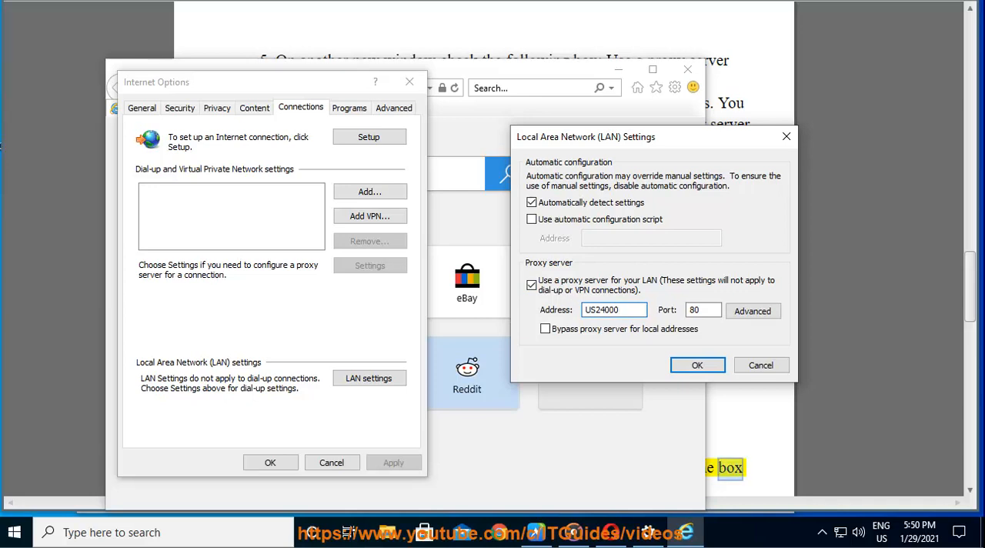
pyautogui.write('.')
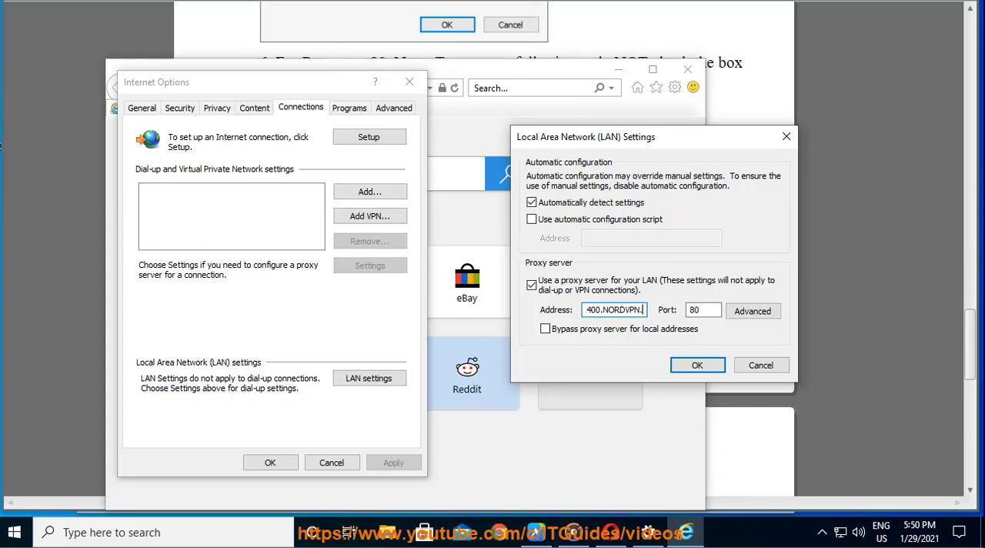
pyautogui.write('NORDVPN.COM')
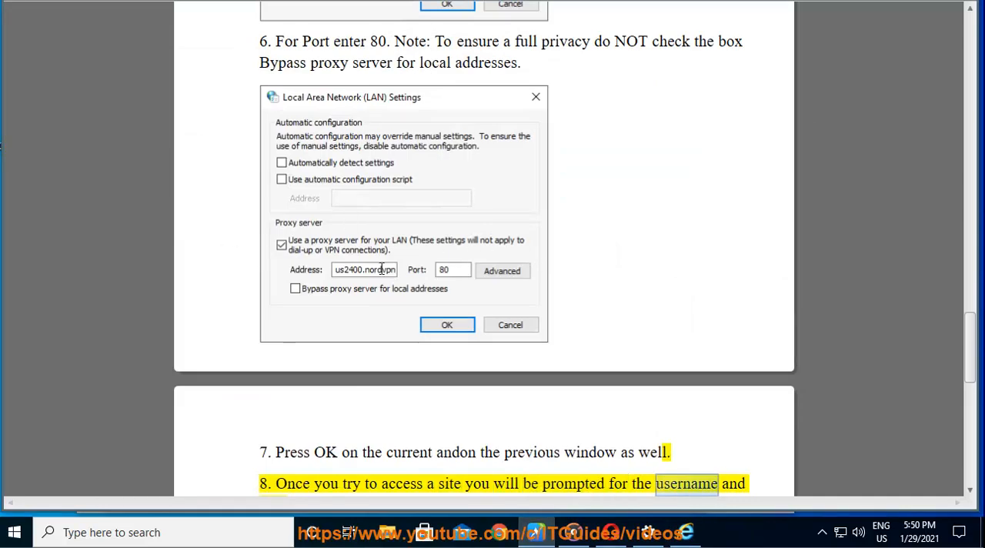
pyautogui.scroll(-3)
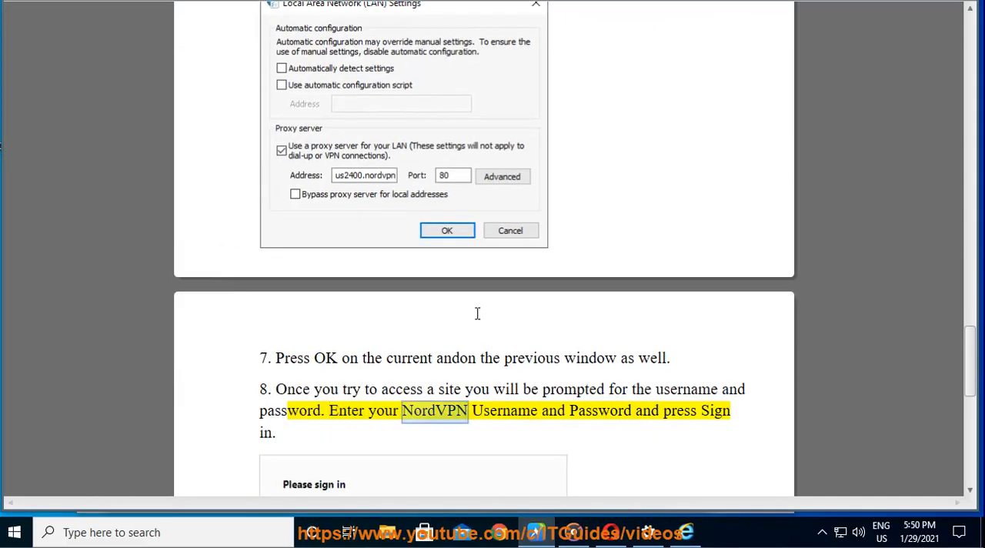
pyautogui.scroll(-3)
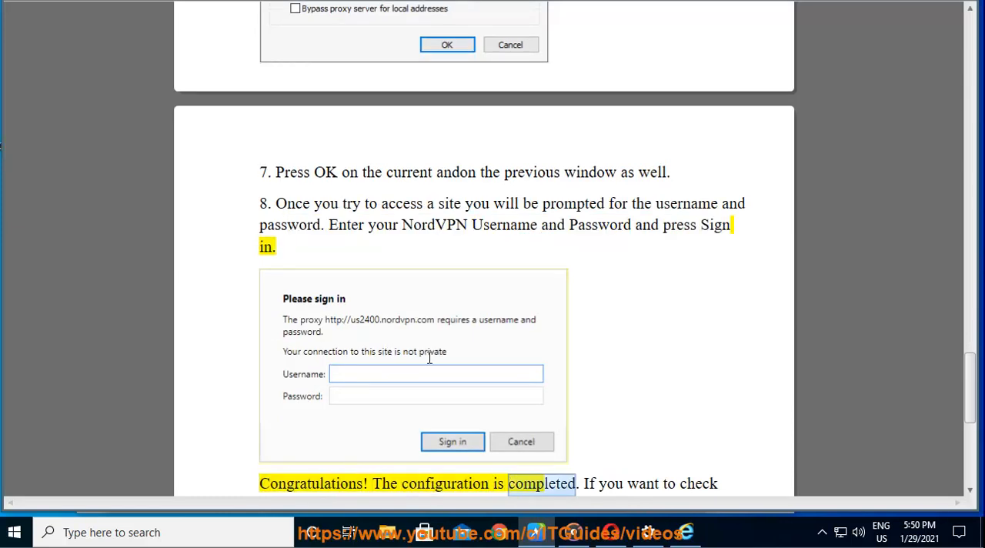
pyautogui.scroll(-3)
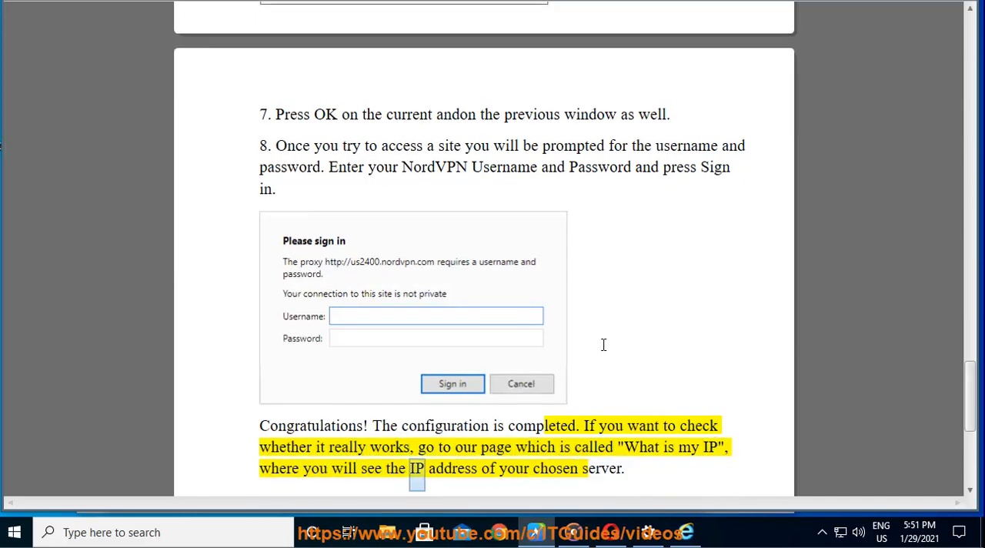
pyautogui.click(850, 406)
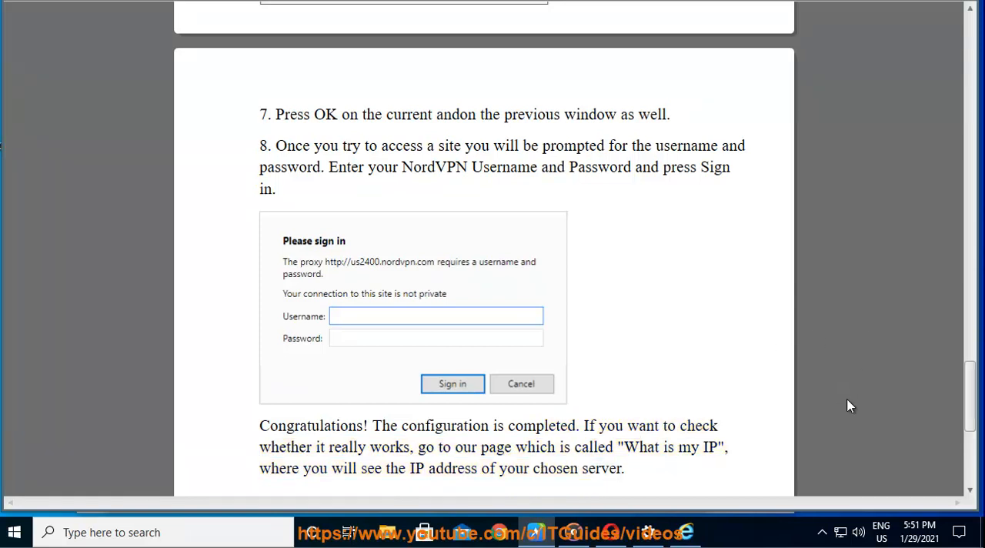